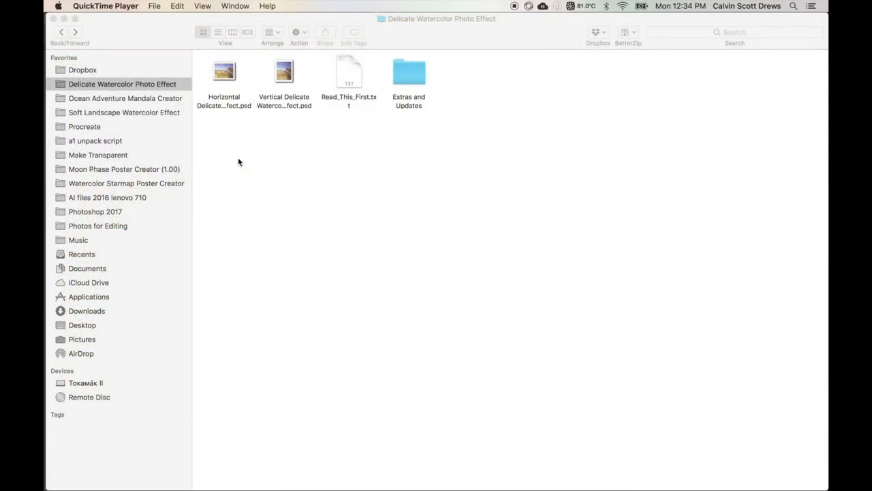
mouse_move(43, 127)
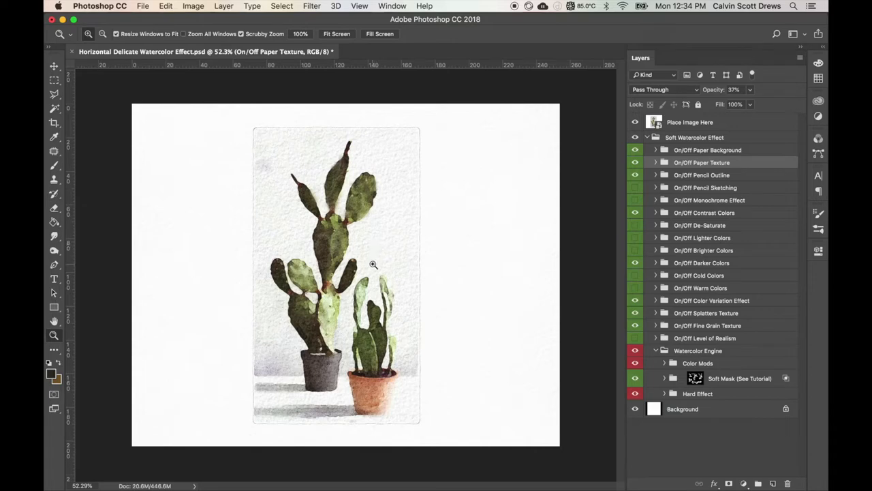
mouse_move(381, 170)
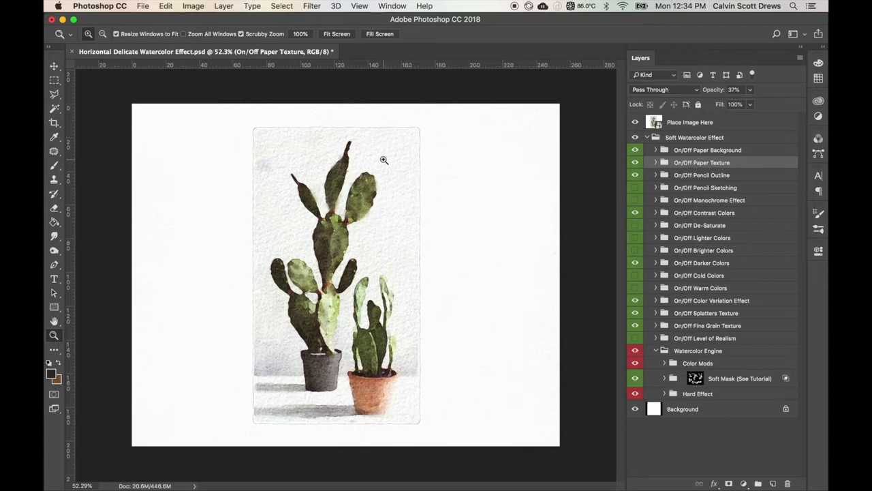
- Show the Actions panel via Window > Actions and clear all existing actions from it
left_click(392, 5)
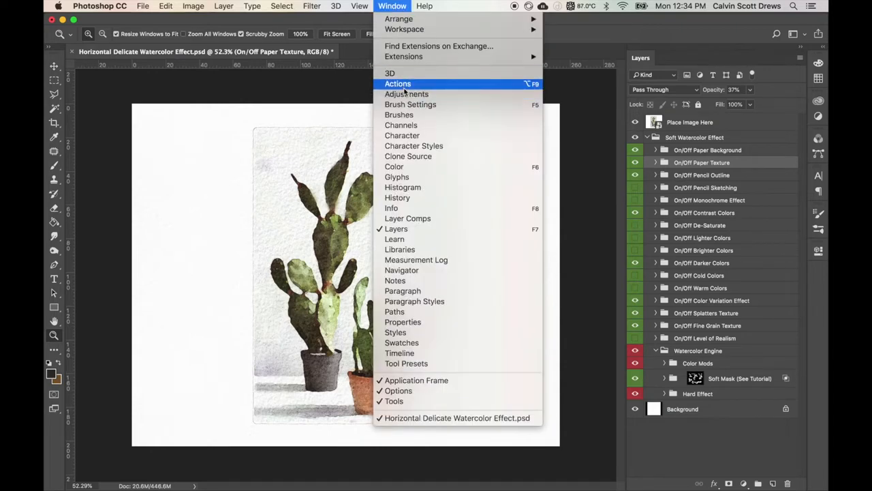
left_click(398, 83)
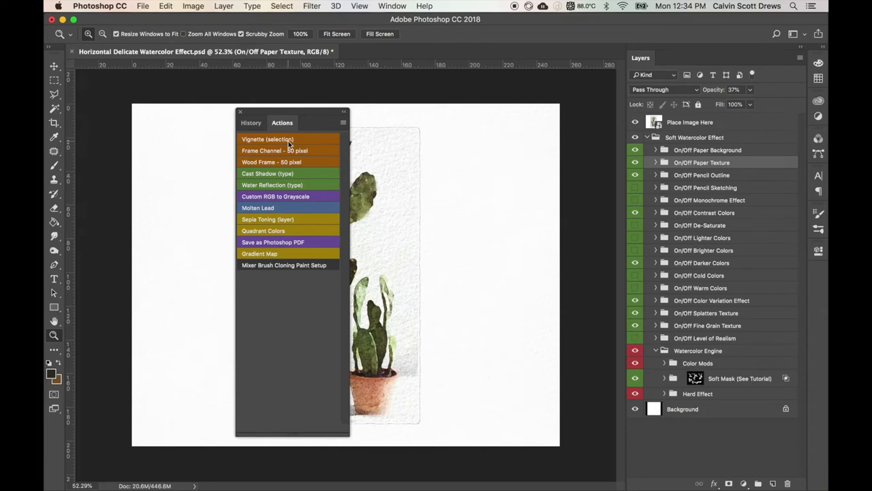
left_click(344, 122)
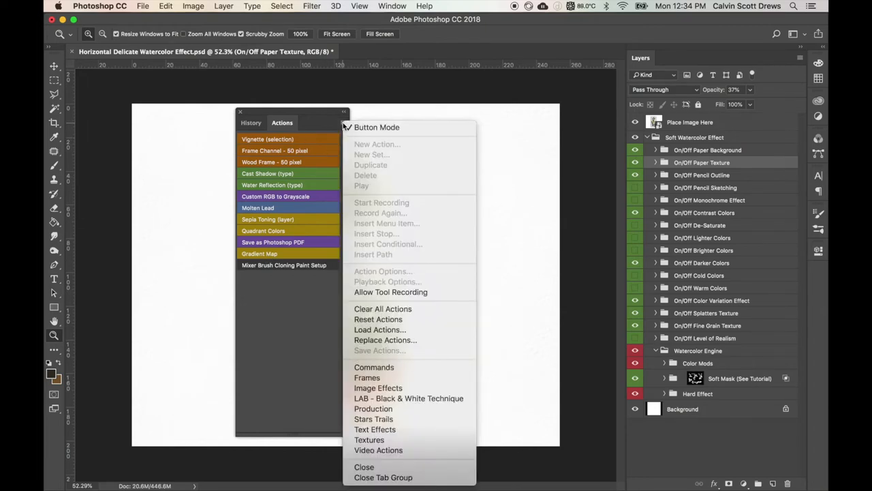
left_click(382, 309)
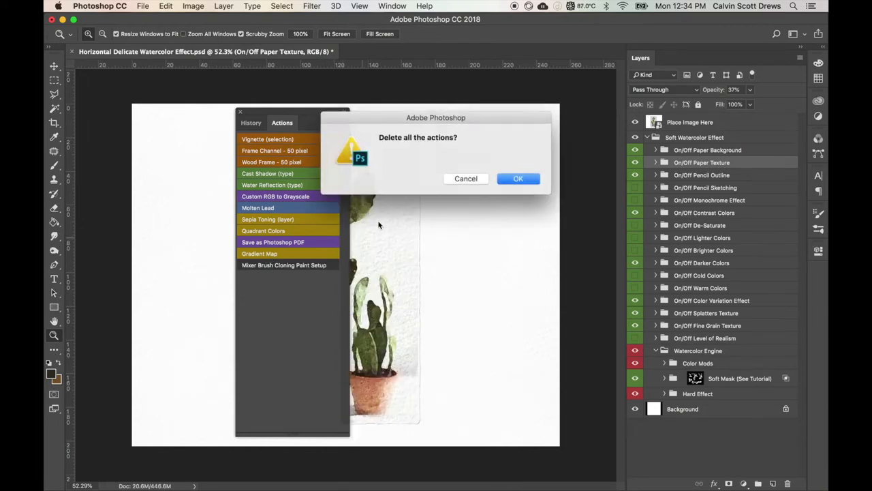
left_click(518, 177)
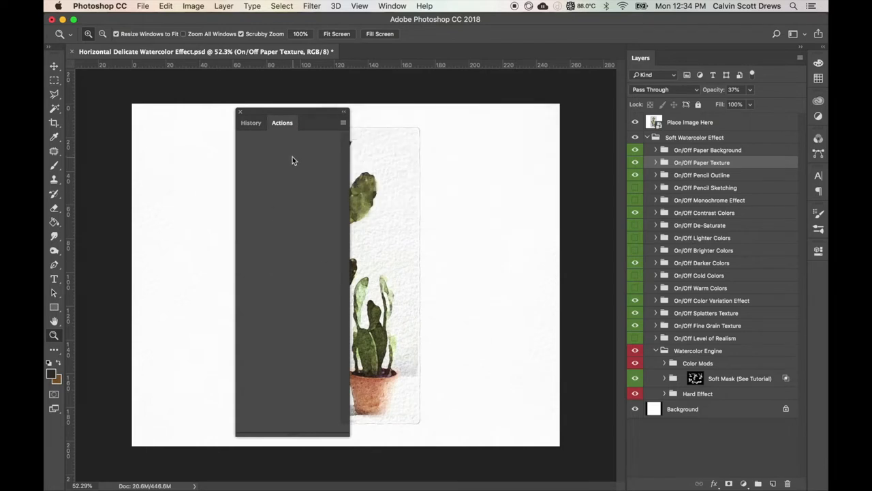
left_click(343, 122)
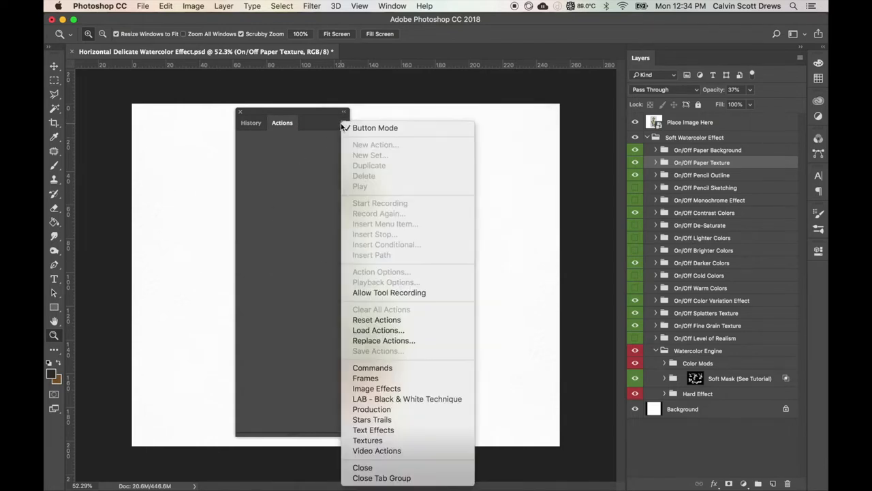
mouse_move(379, 330)
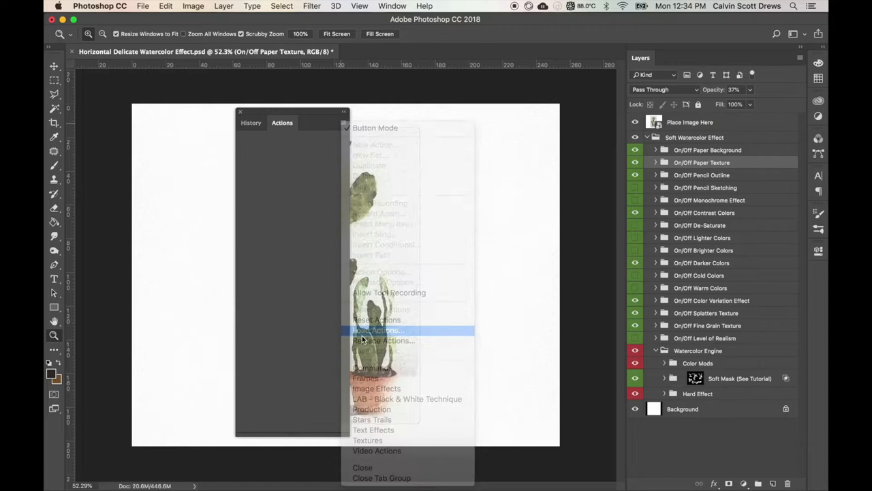
- Load Watercolor Effect Toolkit.atn from the Extras and Updates folder into the Actions panel
left_click(379, 330)
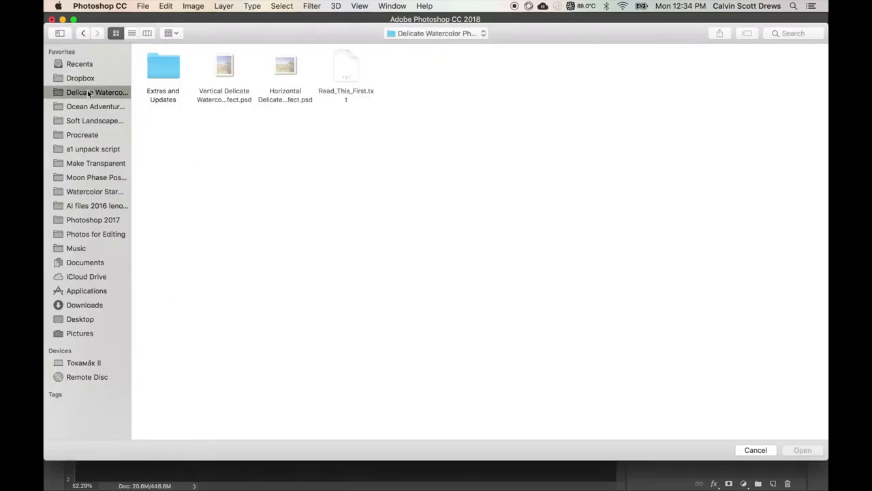
mouse_move(236, 64)
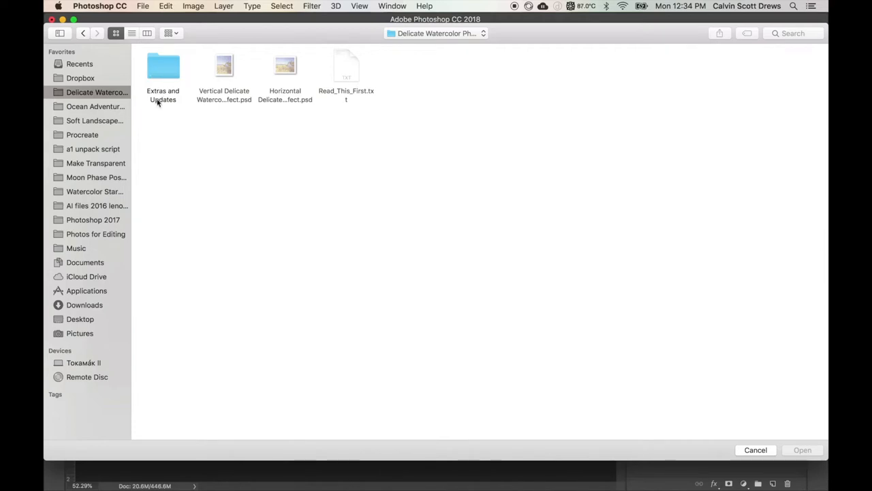
left_click(163, 65)
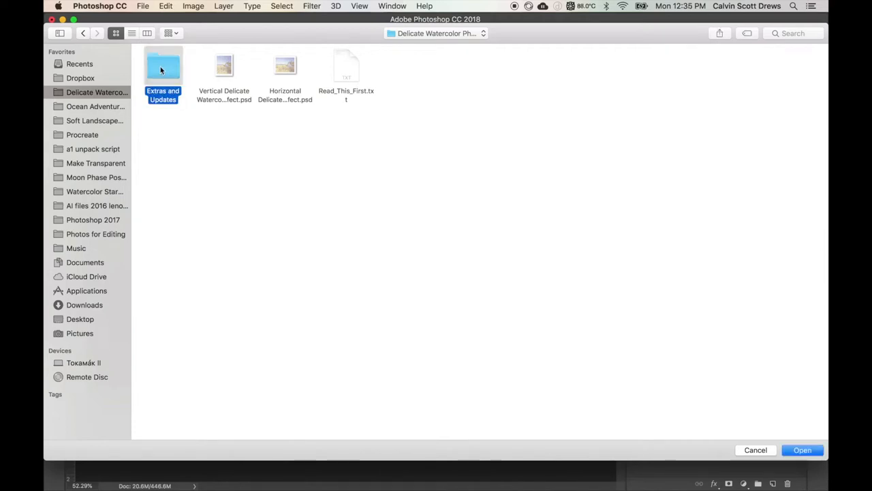
double_click(164, 65)
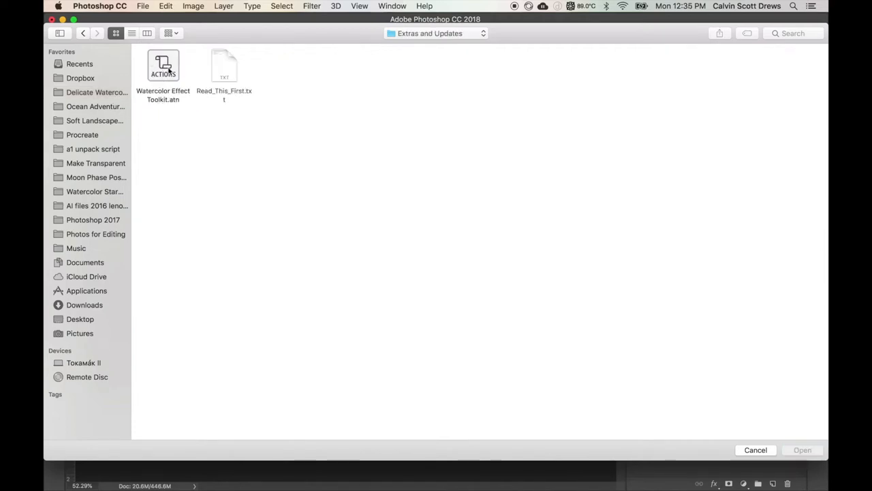
left_click(164, 66)
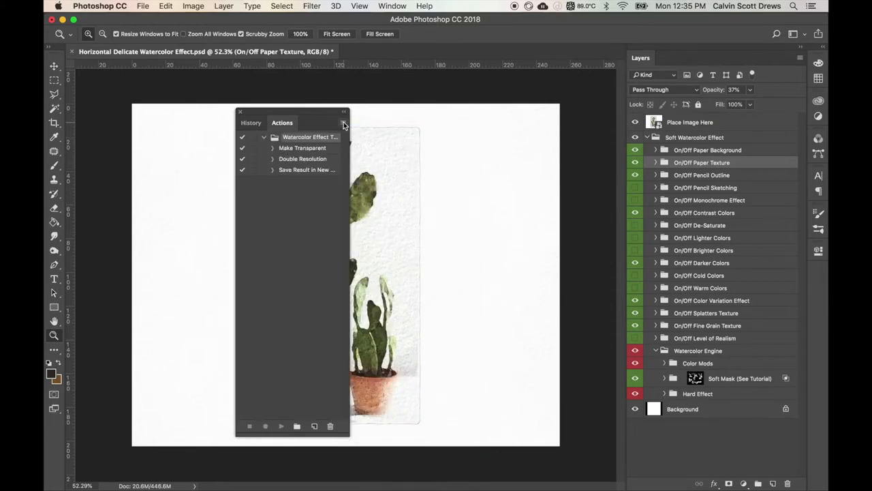
- Switch the Actions panel to Button Mode so the toolkit actions appear as one-click buttons
left_click(344, 123)
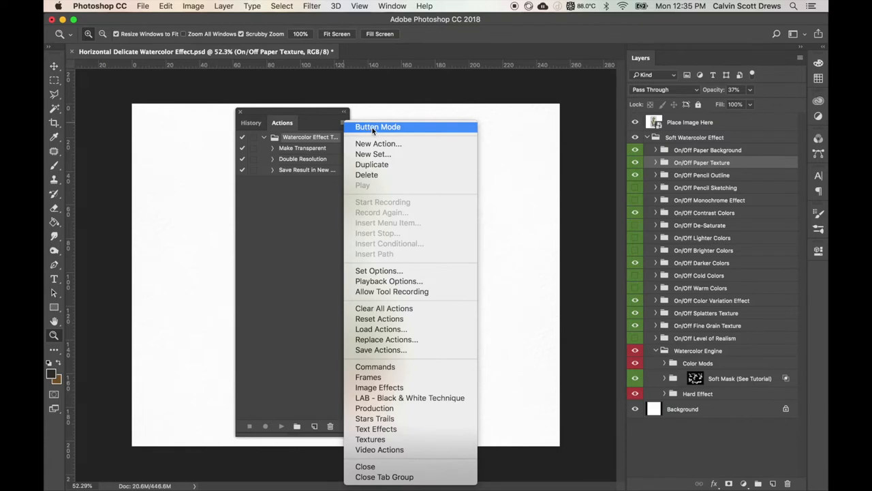
left_click(379, 127)
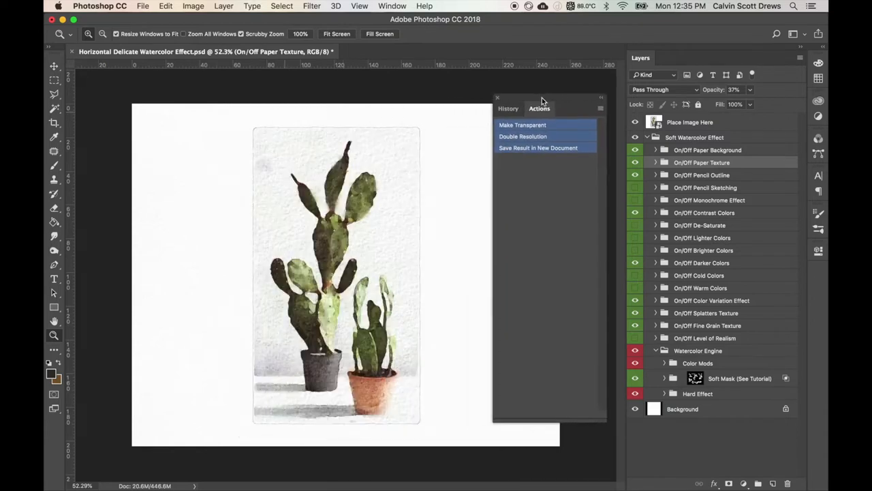
mouse_move(522, 128)
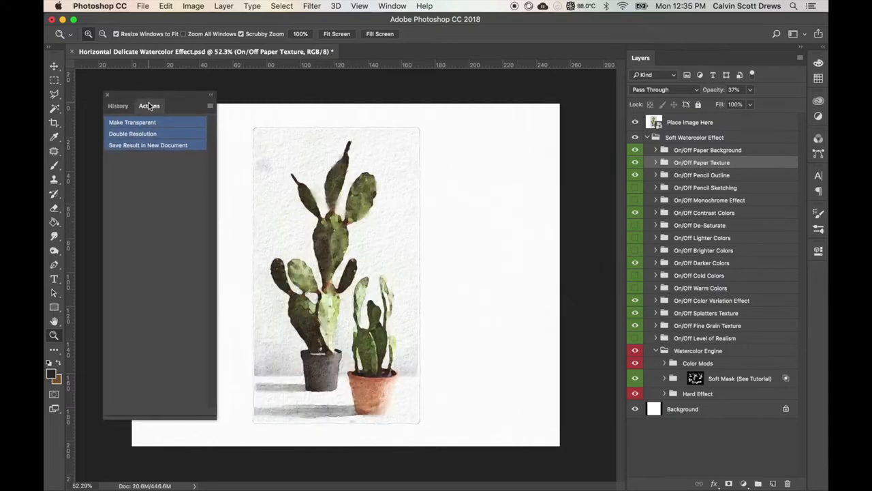
mouse_move(125, 191)
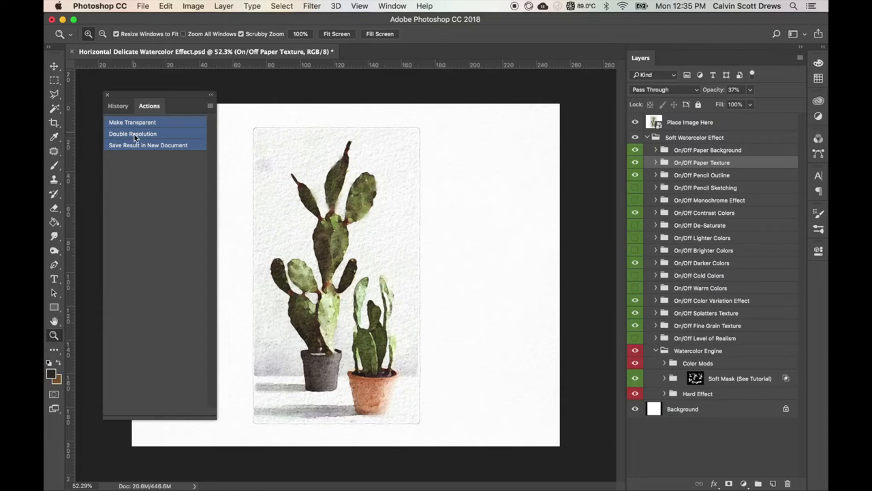
mouse_move(125, 143)
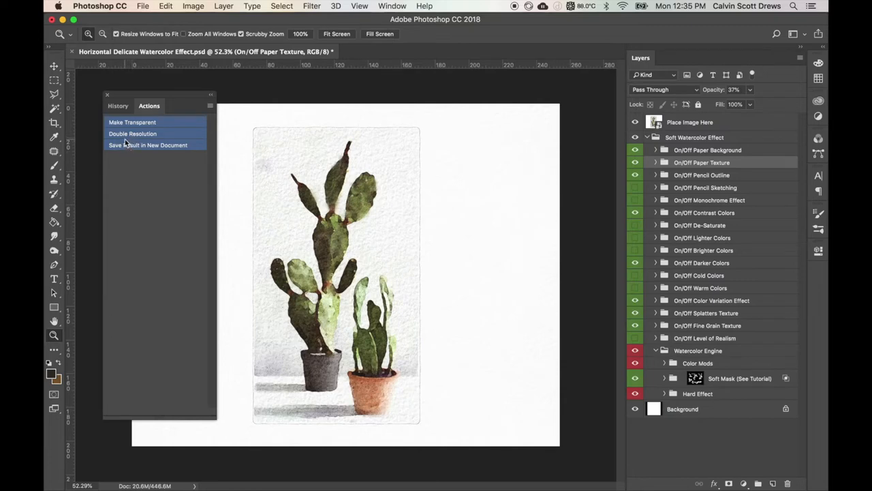
mouse_move(499, 169)
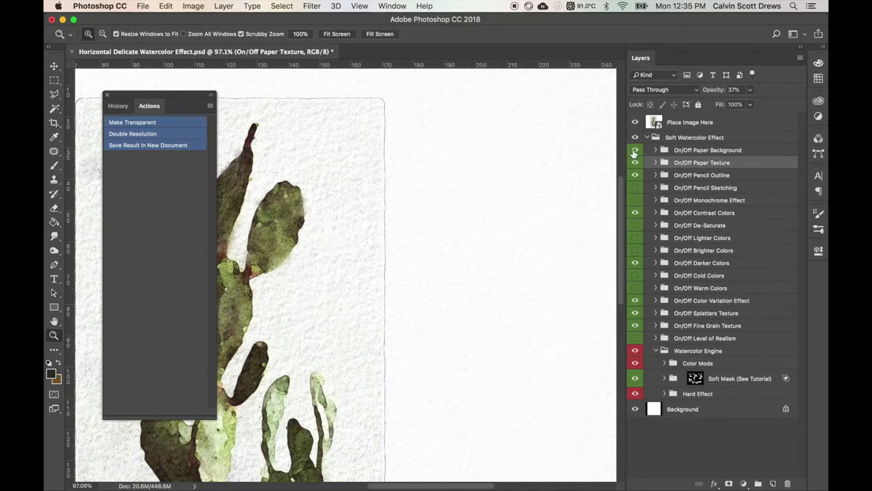
- Run the Make Transparent action to generate a transparent-background copy of the cactus
left_click(635, 150)
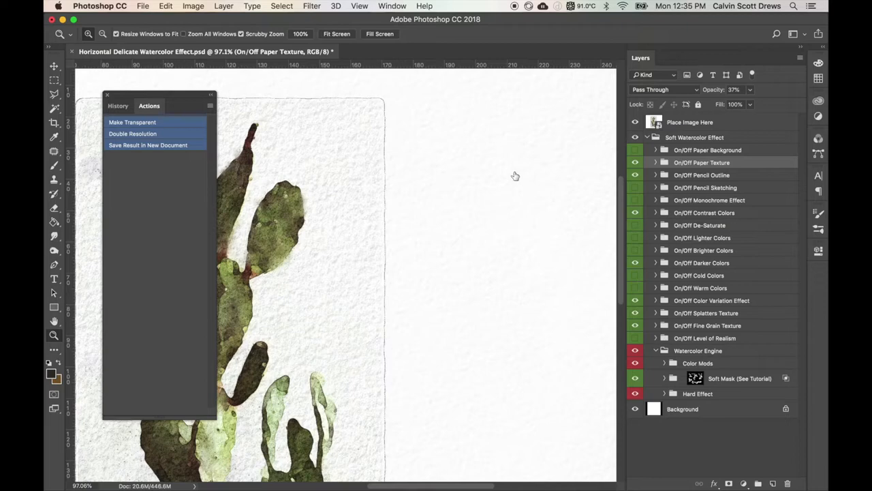
mouse_move(665, 153)
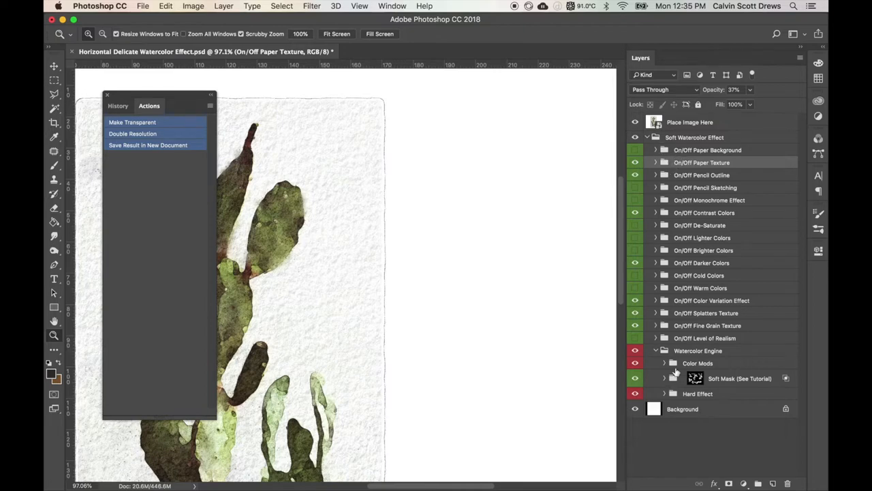
mouse_move(703, 154)
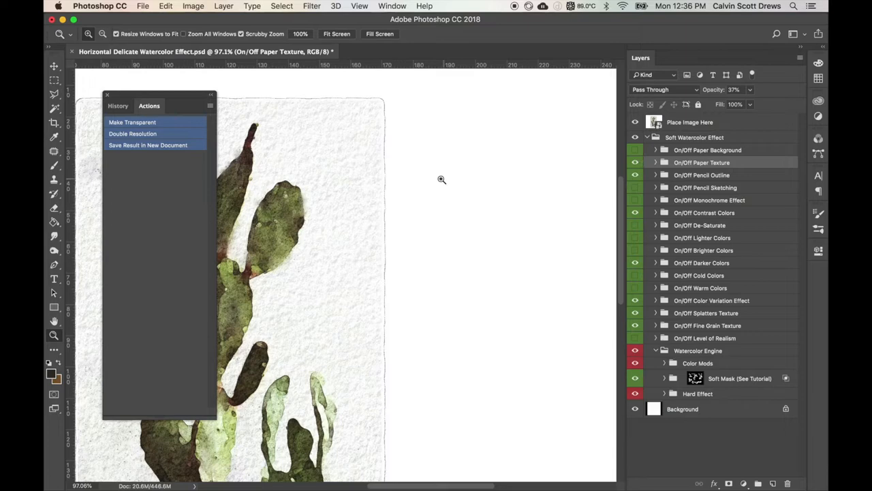
mouse_move(433, 125)
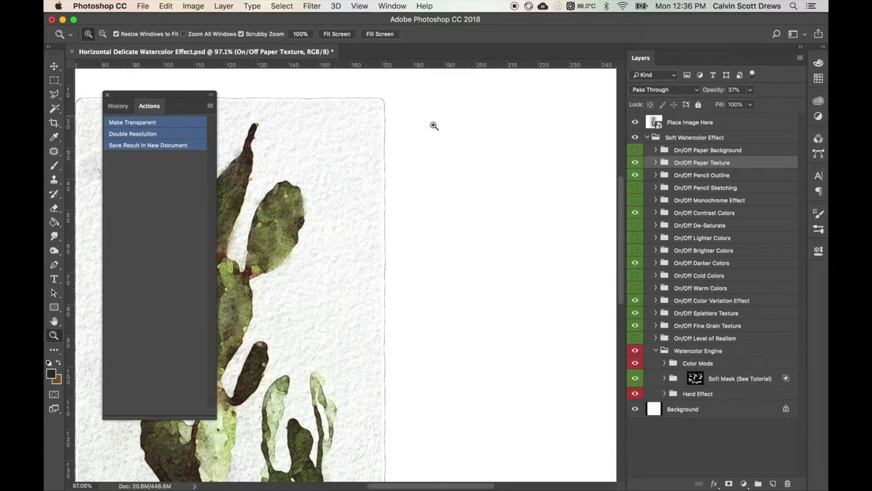
mouse_move(344, 248)
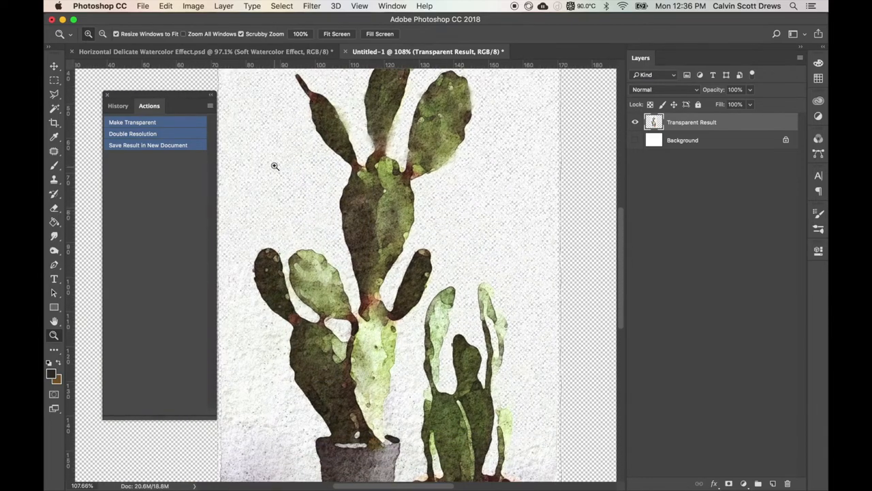
- Close the Untitled-1 transparent result without saving, returning to the original watercolor
scroll("down", 3)
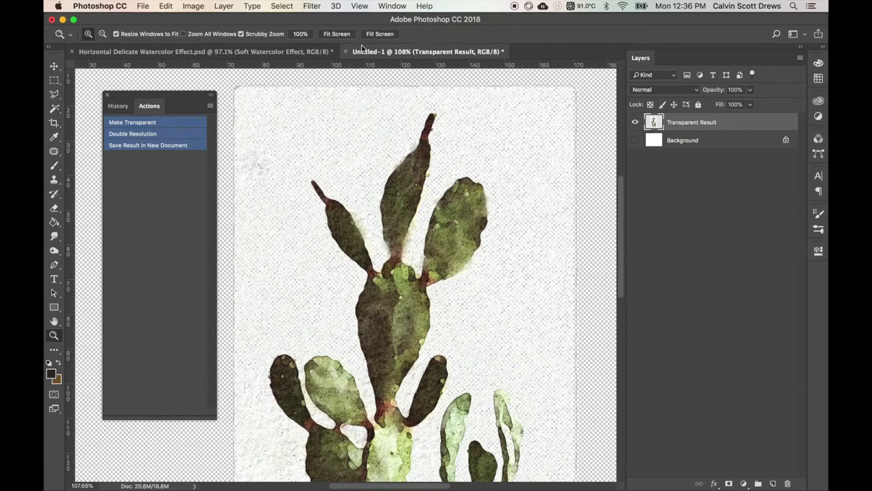
left_click(345, 52)
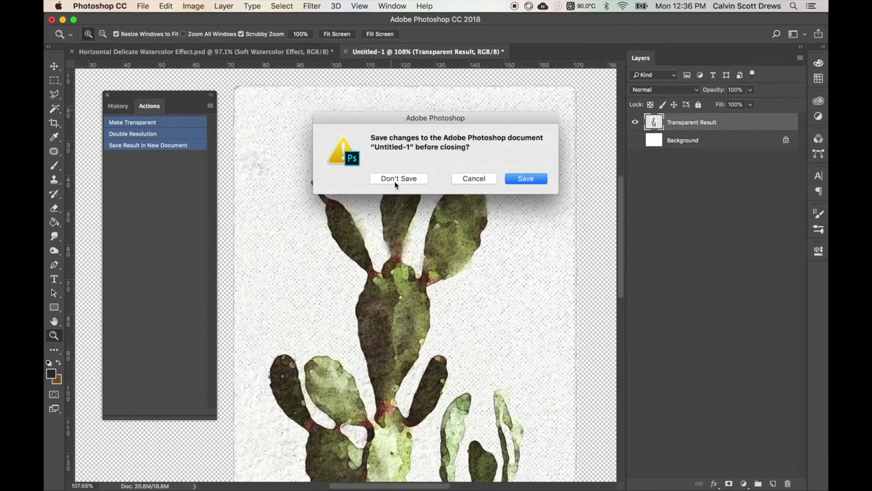
left_click(398, 177)
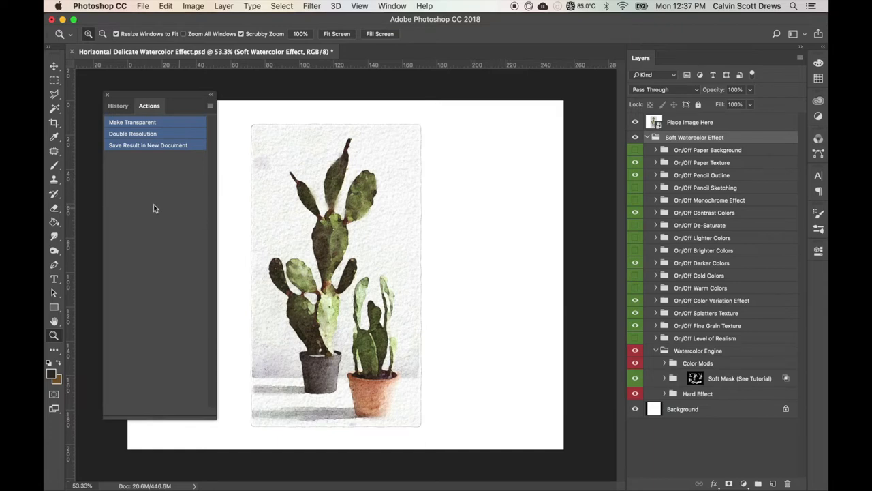
mouse_move(474, 174)
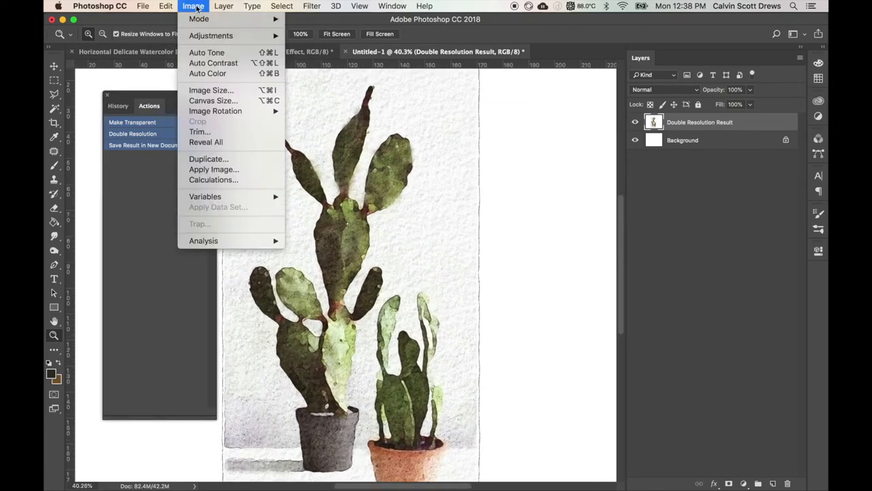
- Check the Double Resolution result's dimensions in Image > Image Size
left_click(210, 90)
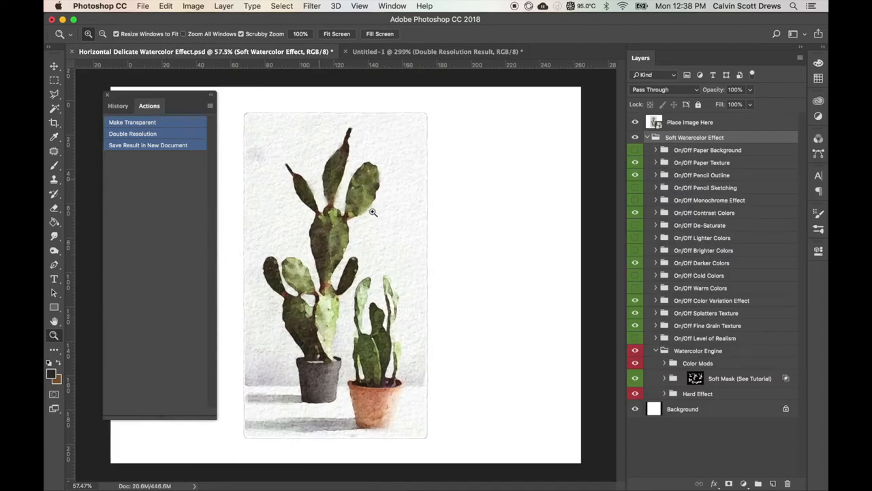
- Zoom in on the original painting to compare its fine texture with the doubled copy
left_click(373, 213)
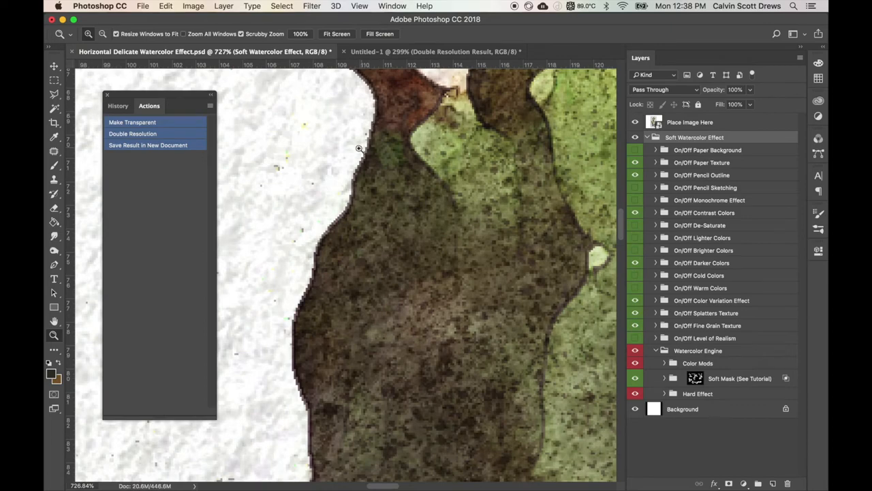
mouse_move(381, 191)
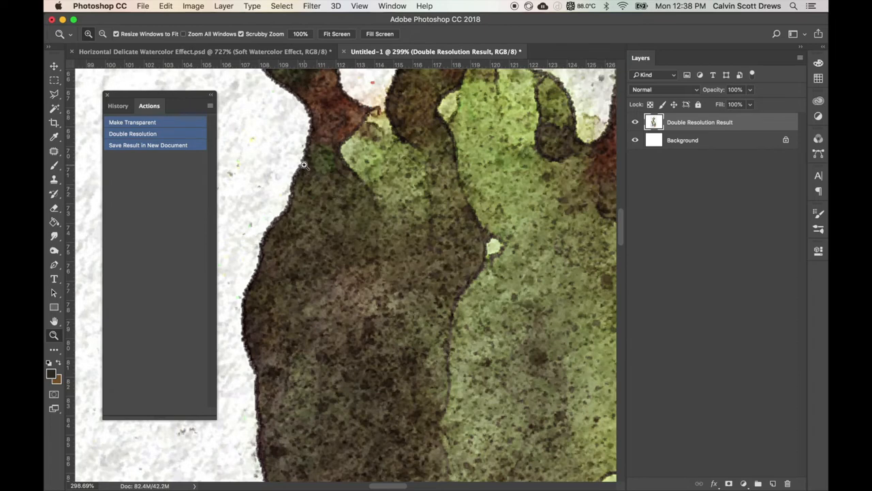
mouse_move(355, 184)
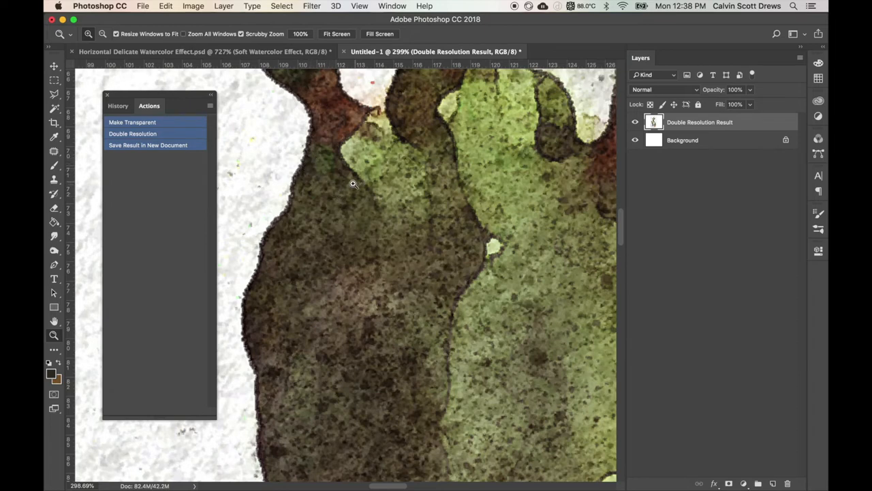
mouse_move(365, 256)
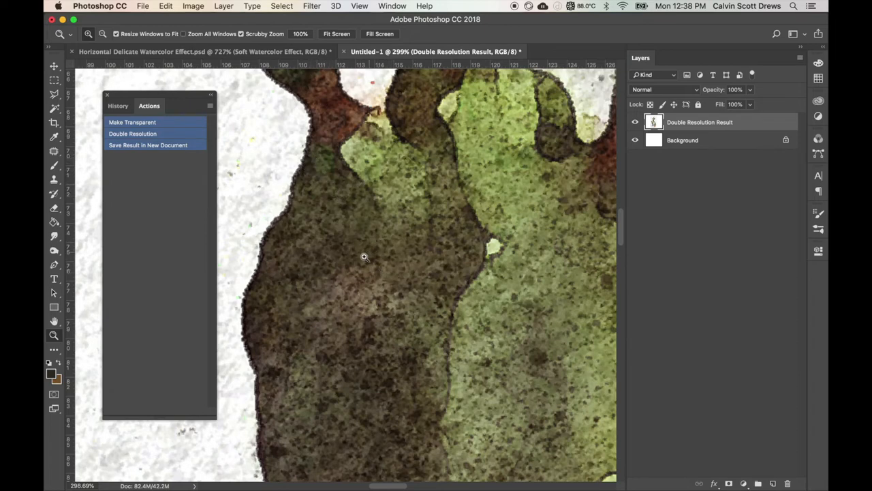
mouse_move(321, 224)
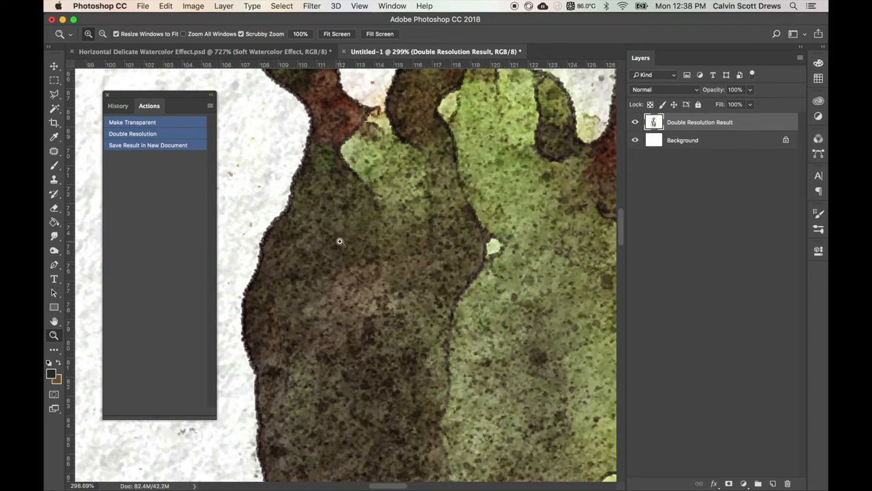
mouse_move(341, 179)
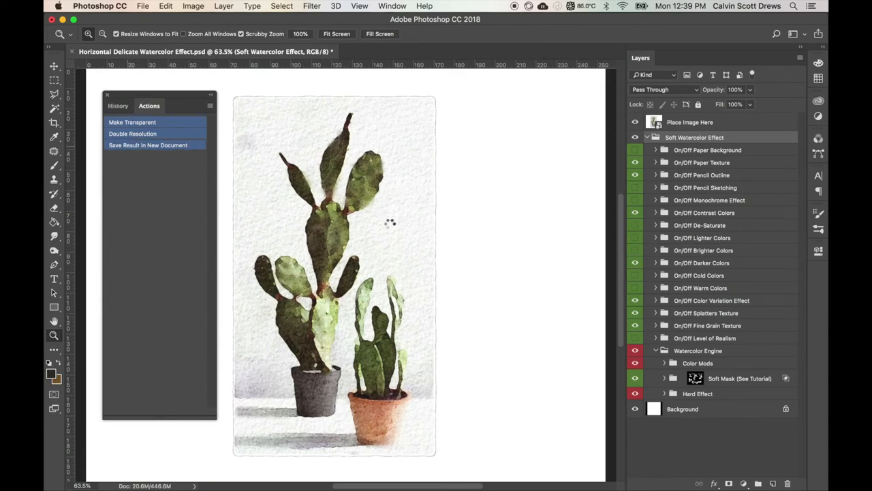
- Run Save Result in New Document, view the Watercolor Result Copy, then return to the original document
left_click(148, 145)
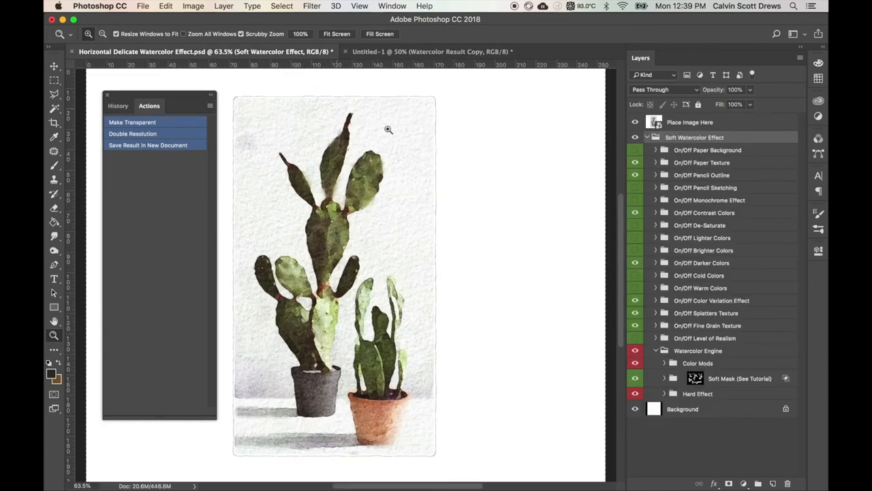
left_click(429, 52)
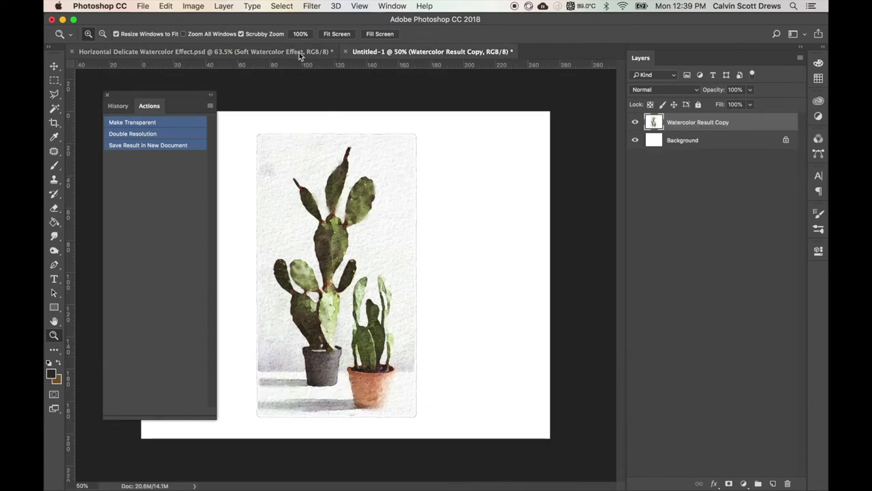
left_click(204, 52)
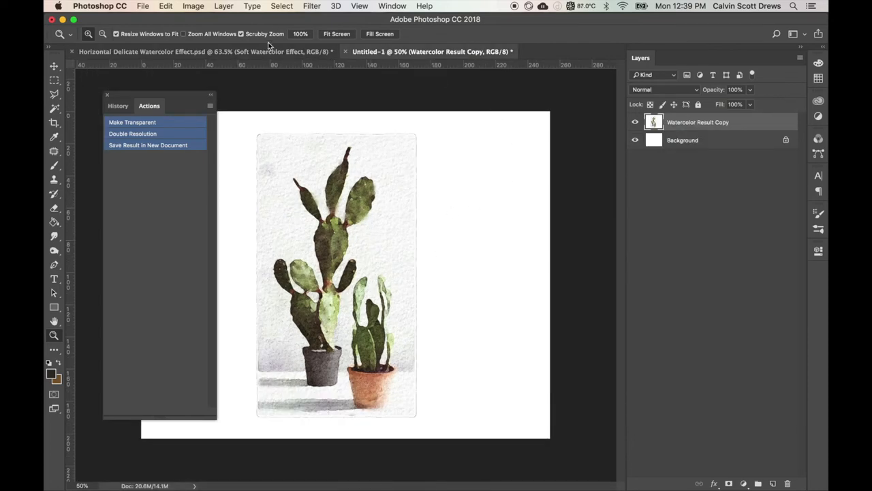
left_click(205, 52)
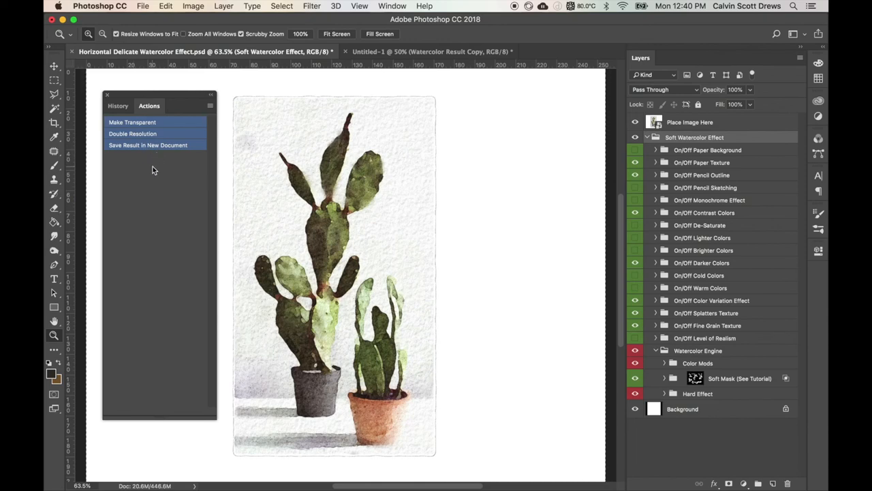
mouse_move(212, 278)
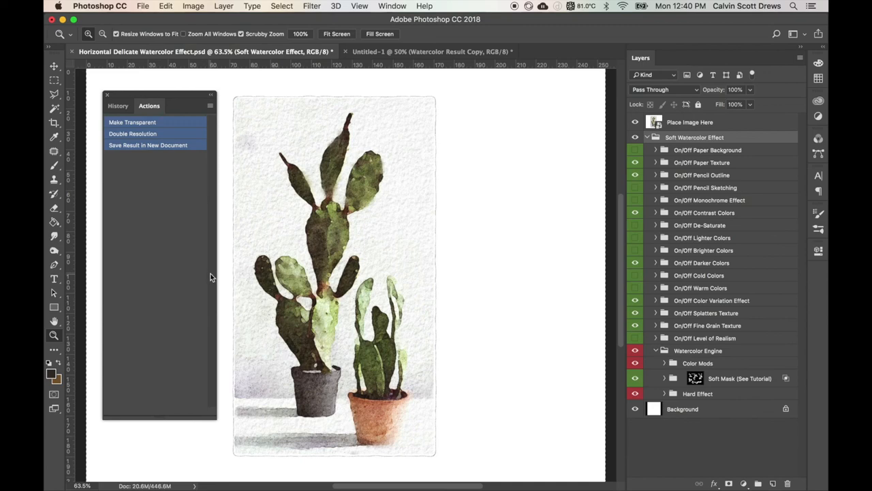
mouse_move(216, 292)
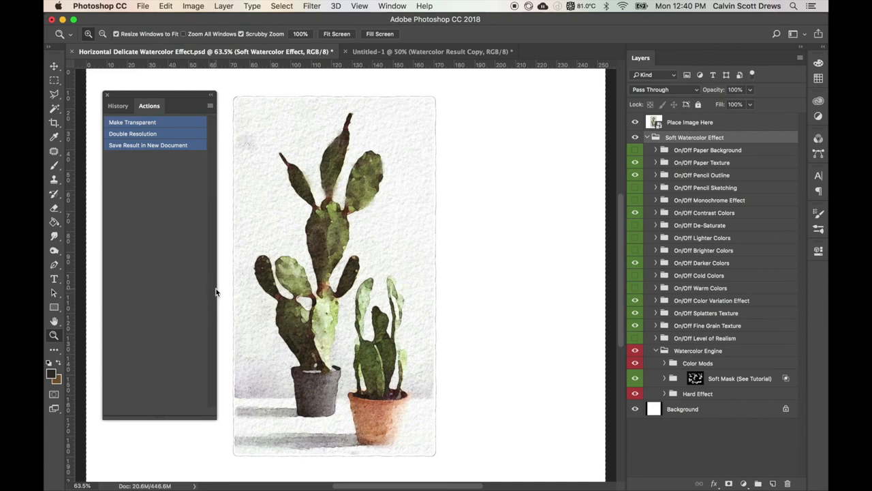